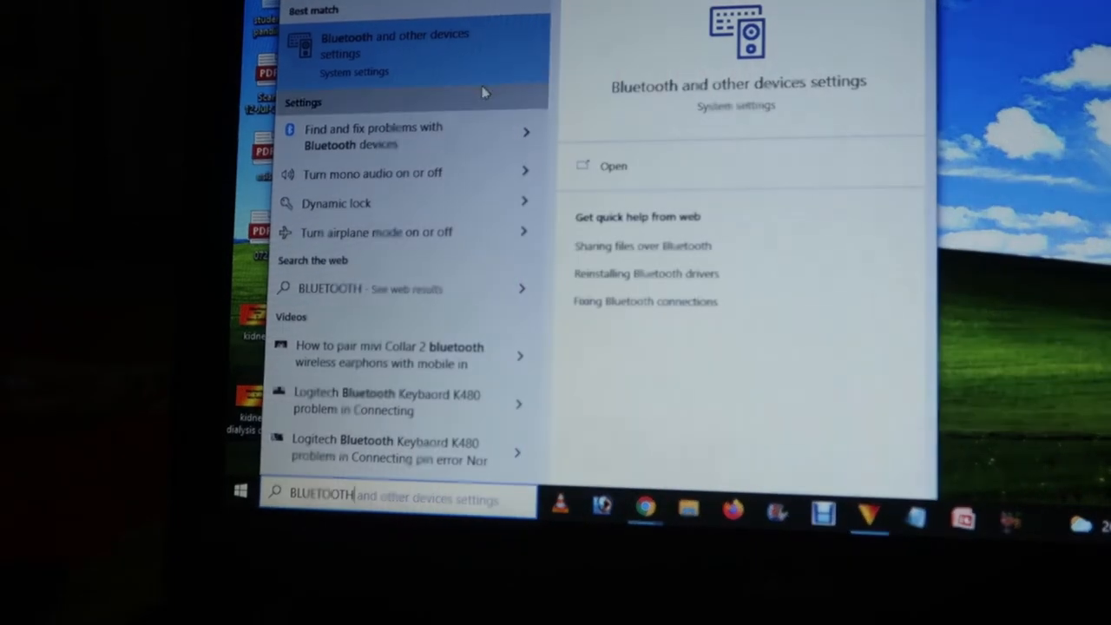
Dismiss the Bluetooth Start-search results so the desktop shows again
left_click(394, 48)
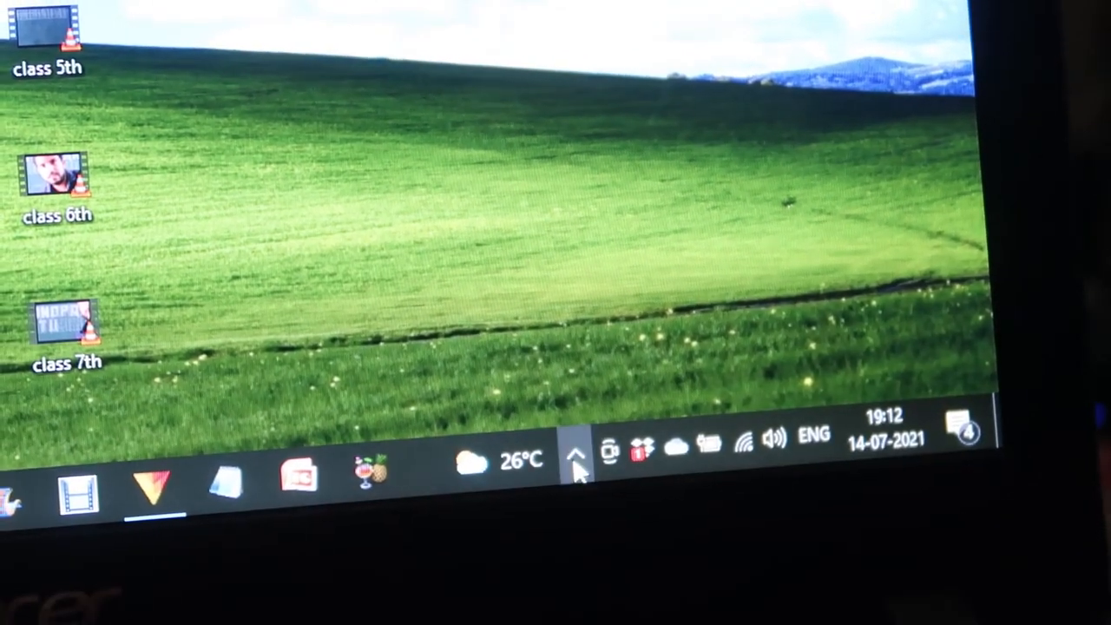
Reach Bluetooth & other devices settings from the hidden taskbar Bluetooth icon's Show Bluetooth devices option
left_click(576, 455)
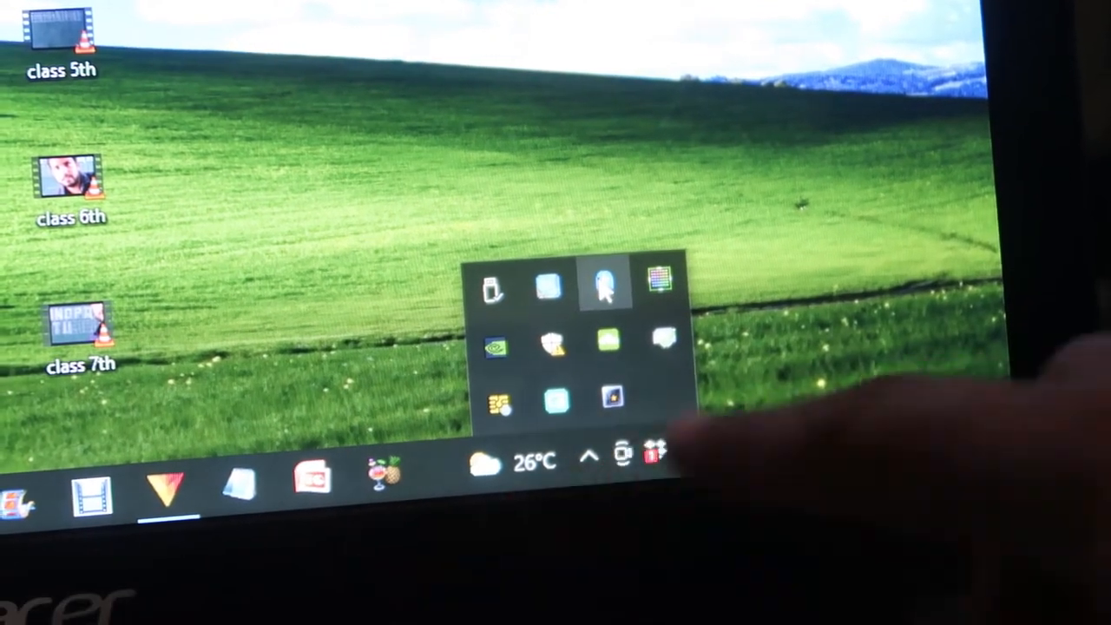
right_click(604, 286)
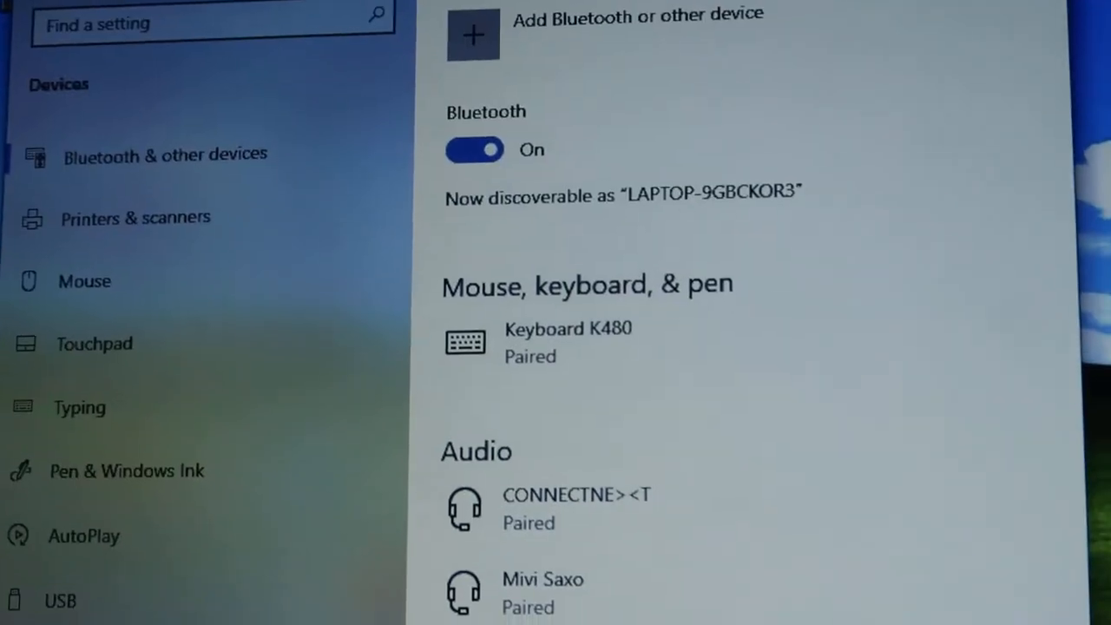
Bring up the Add a device dialog via 'Add Bluetooth or other device'
scroll("up", 3)
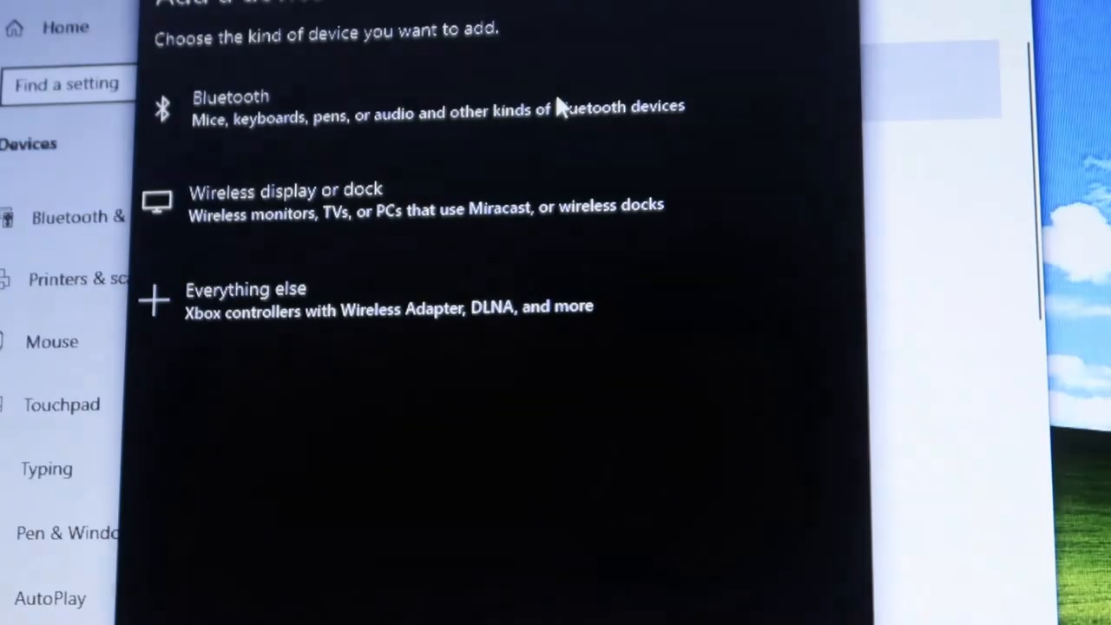
mouse_move(512, 152)
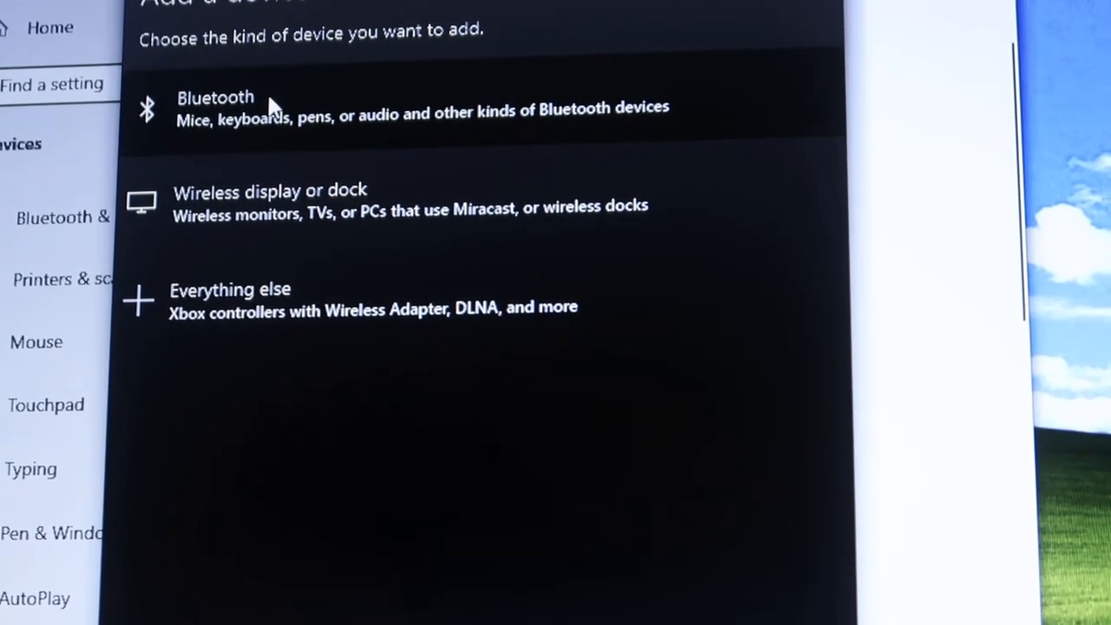
Choose Bluetooth so nearby devices list: Mi Phone, fb23d206, Mivi Collar 2
left_click(215, 107)
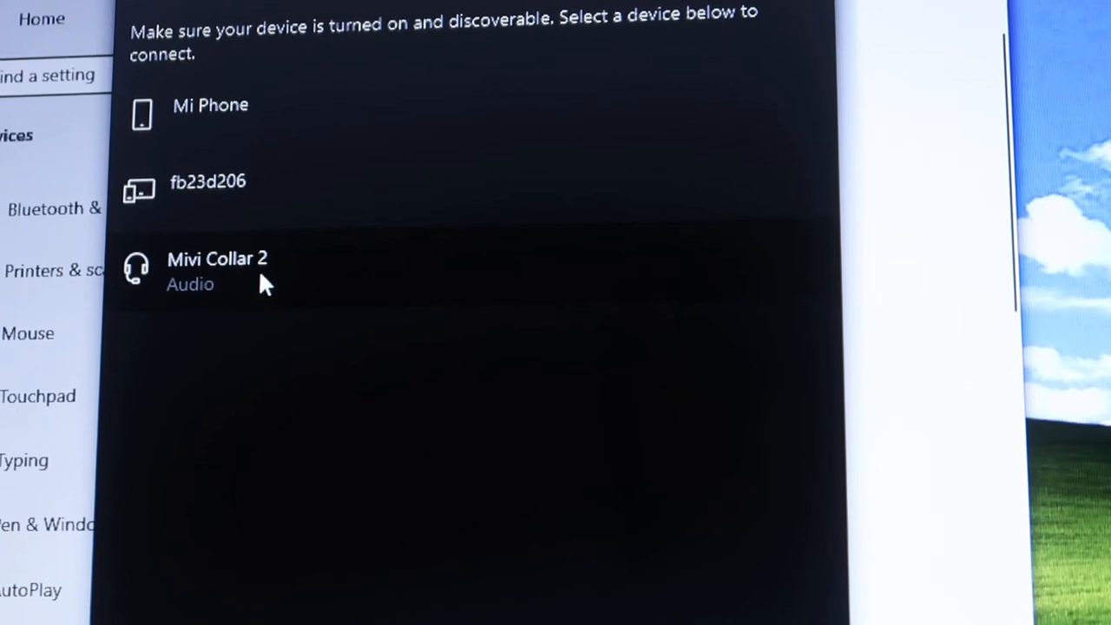
Select Mivi Collar 2 from the discovered devices to begin pairing
left_click(216, 269)
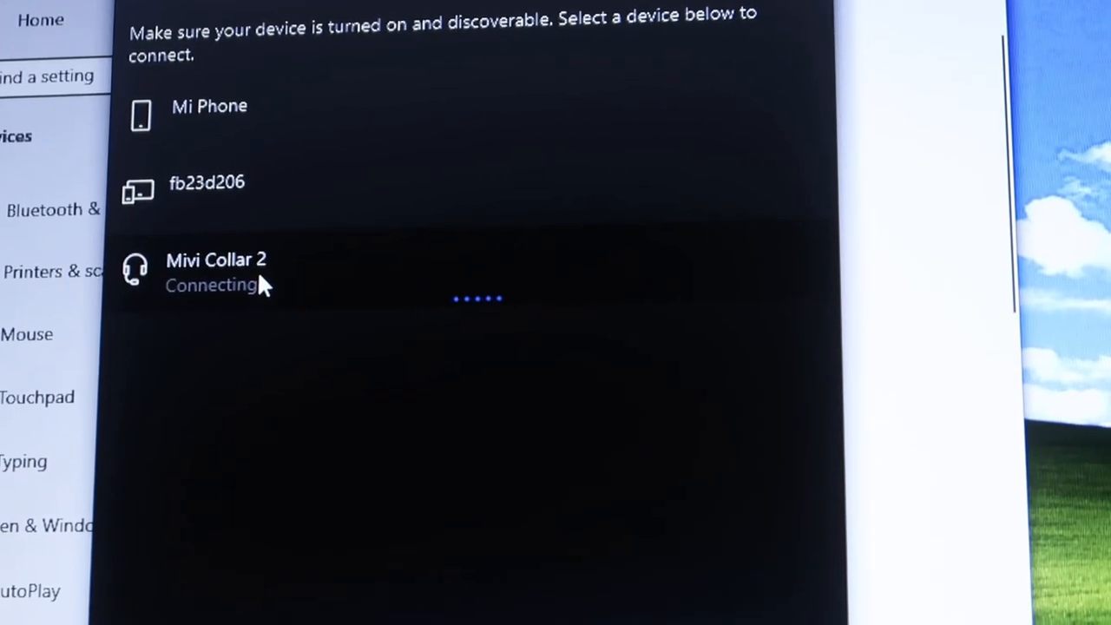